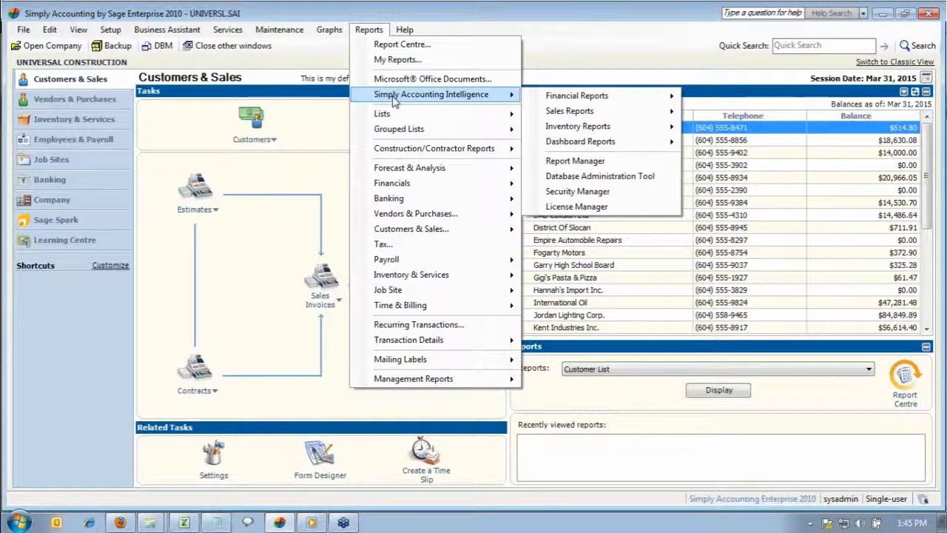
mouse_move(570, 110)
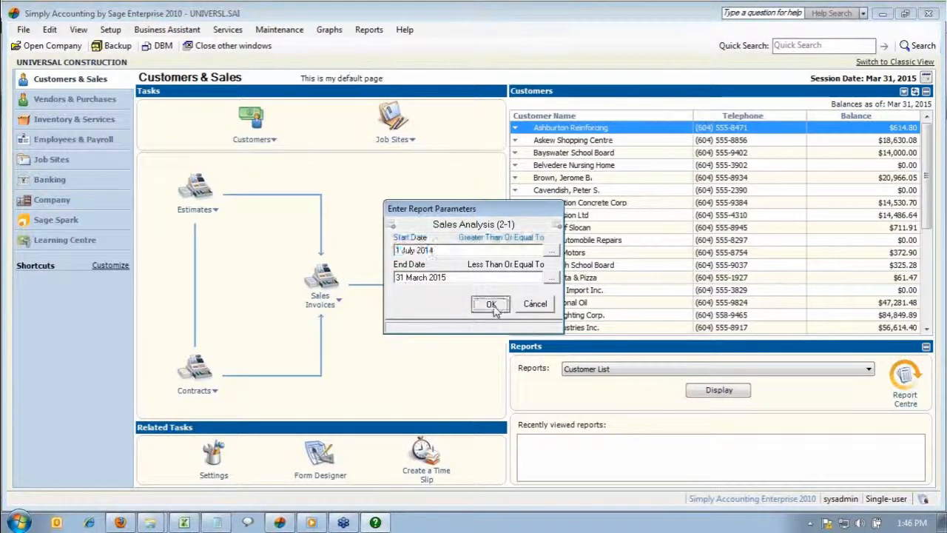
Run the Sales Analysis report for 1 July 2014 to 31 March 2015 into Excel.
left_click(491, 304)
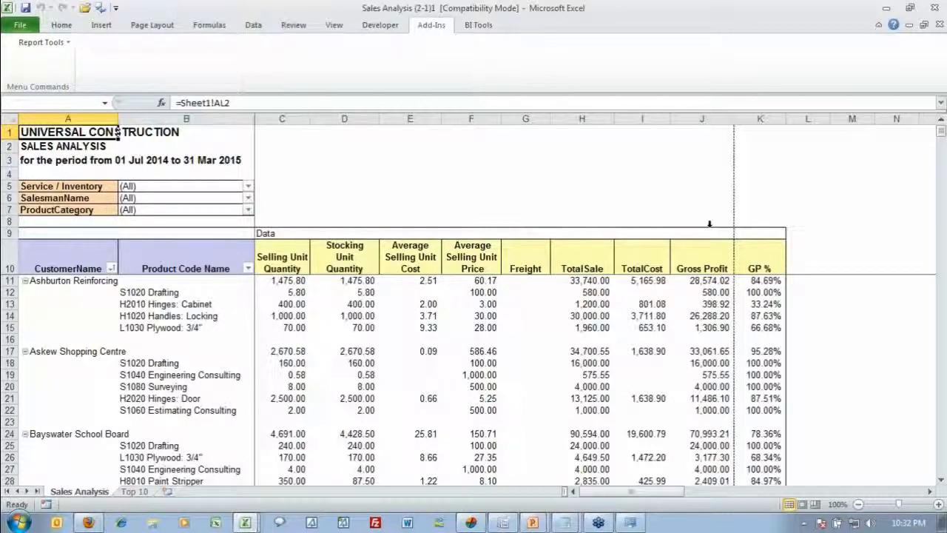
Group the pivot table rows by Invoice Number between customer and product.
left_click(582, 327)
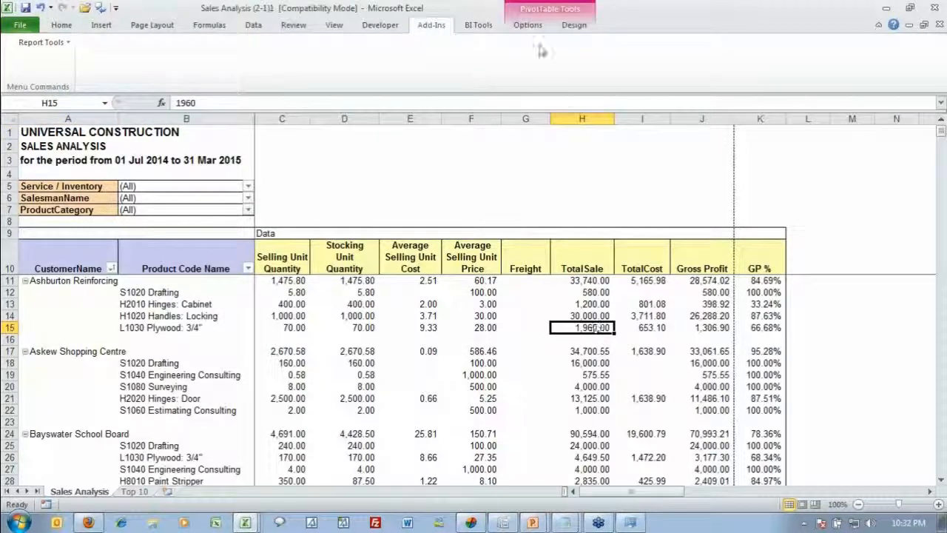
left_click(527, 24)
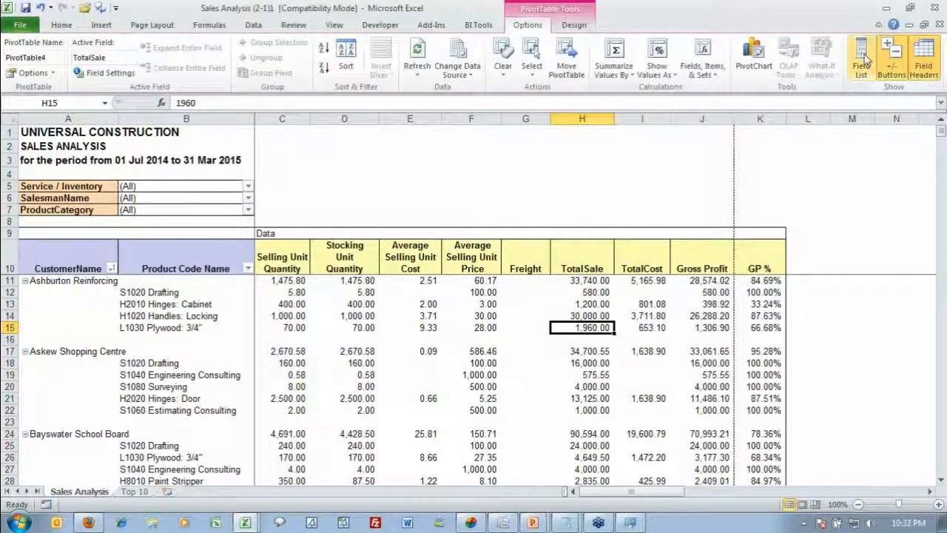
mouse_move(861, 57)
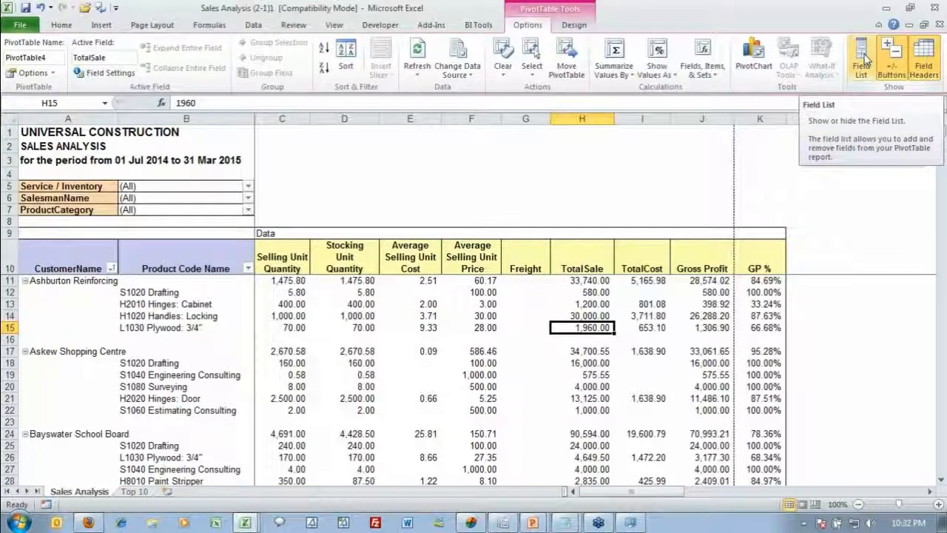
left_click(862, 57)
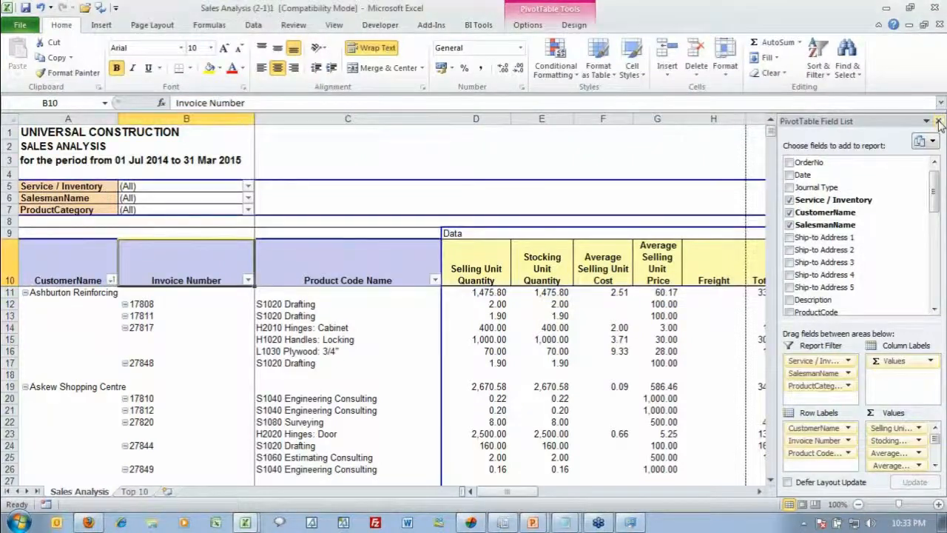
left_click(937, 121)
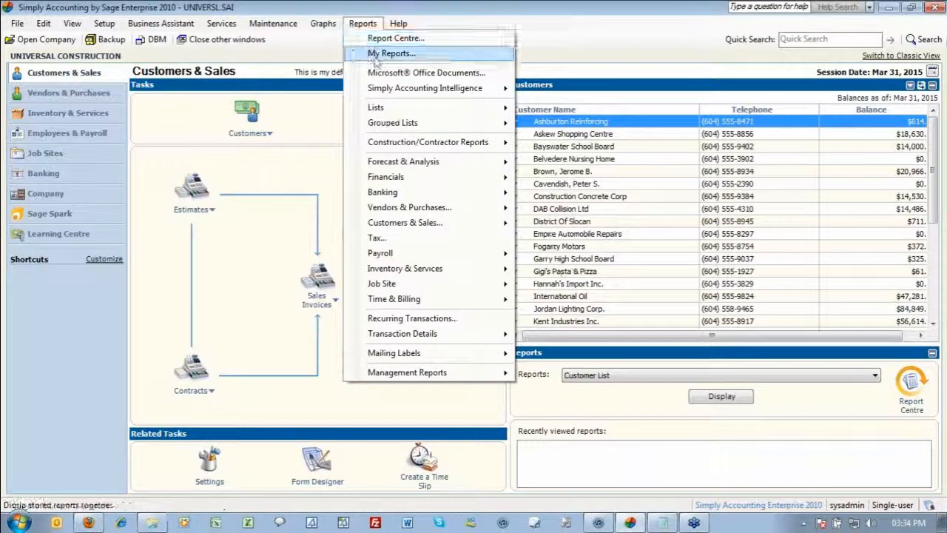
mouse_move(424, 88)
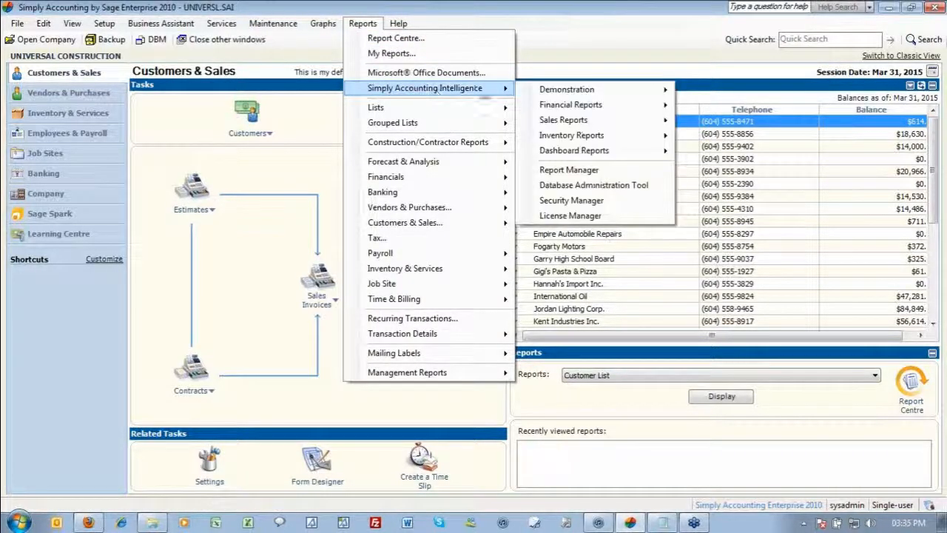
mouse_move(569, 169)
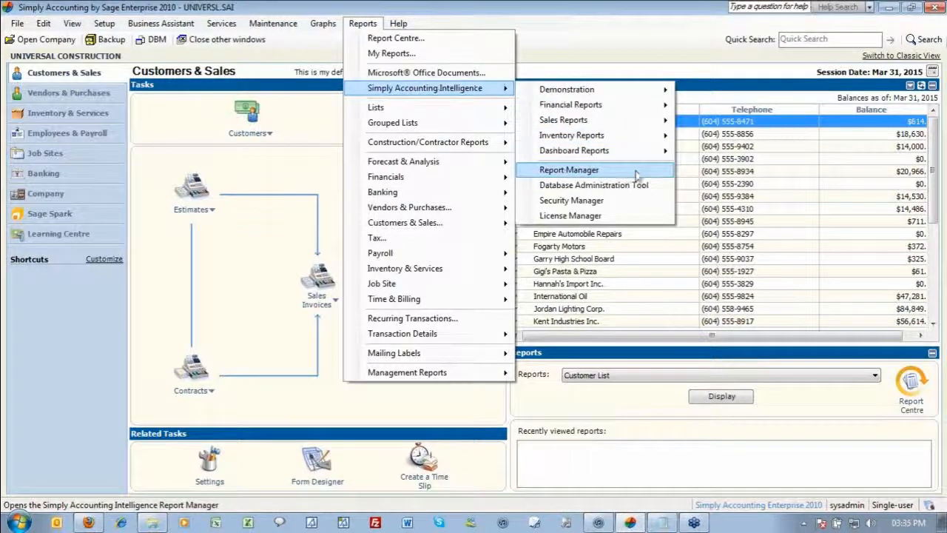
mouse_move(608, 176)
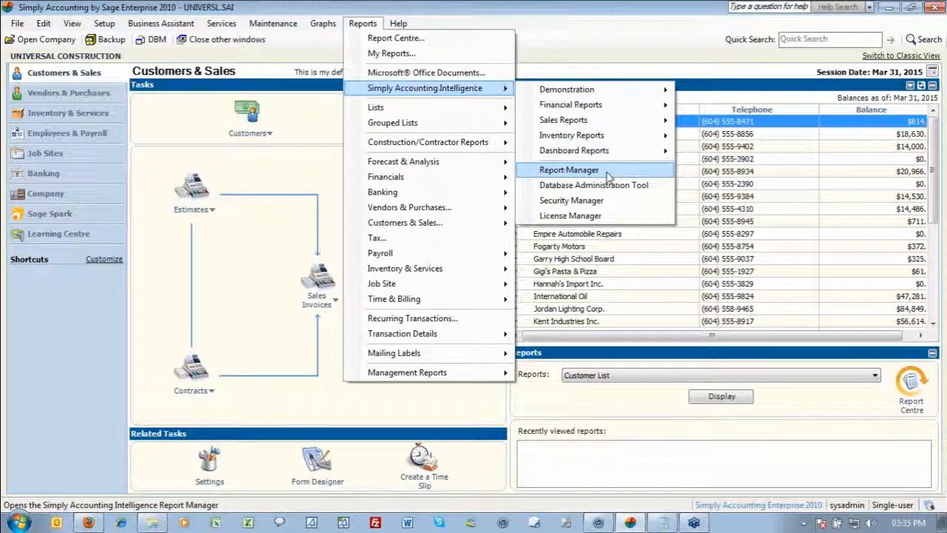
mouse_move(806, 139)
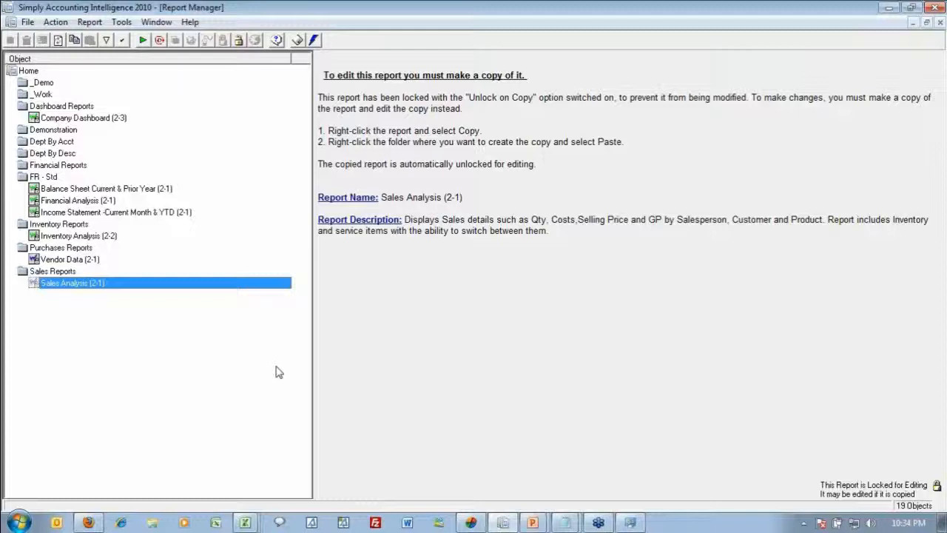
Copy Sales Analysis (2-1) and bring up the Demonstration folder's context menu.
right_click(72, 282)
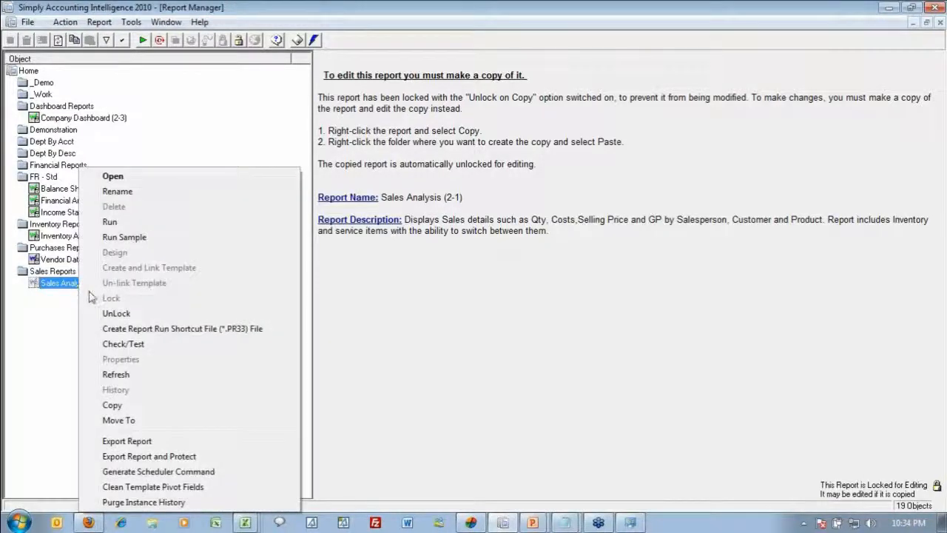
mouse_move(141, 414)
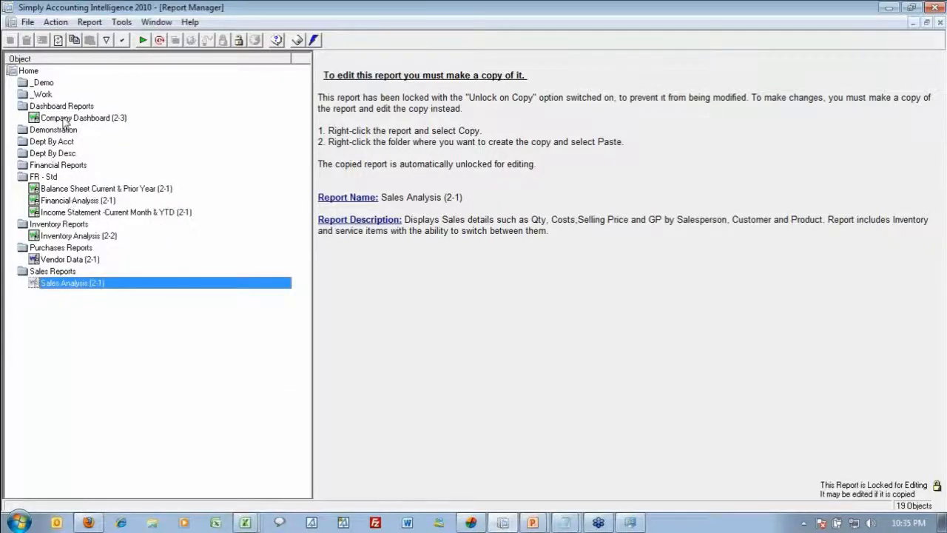
right_click(53, 130)
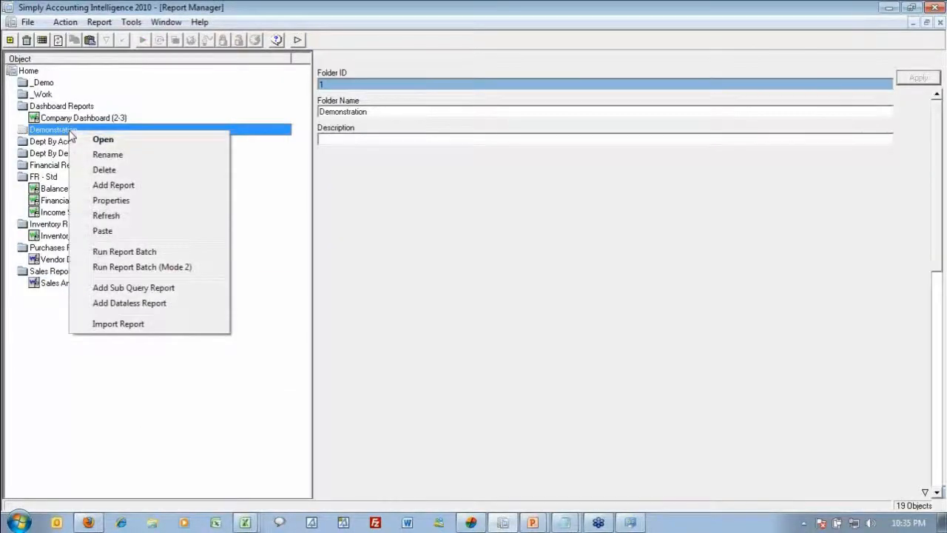
mouse_move(133, 235)
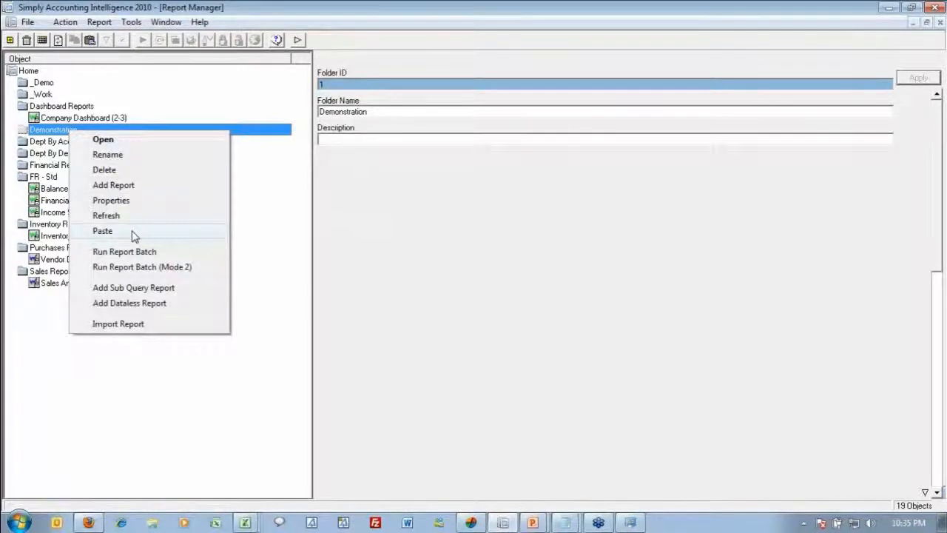
Paste the report copy into Demonstration and rename it 'My Super Sales Analysis Report'.
left_click(102, 231)
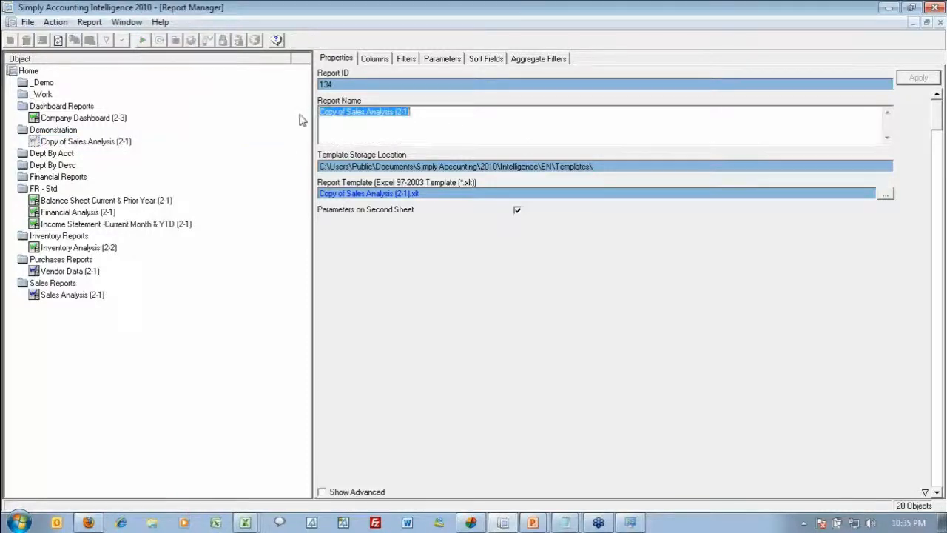
type("My S")
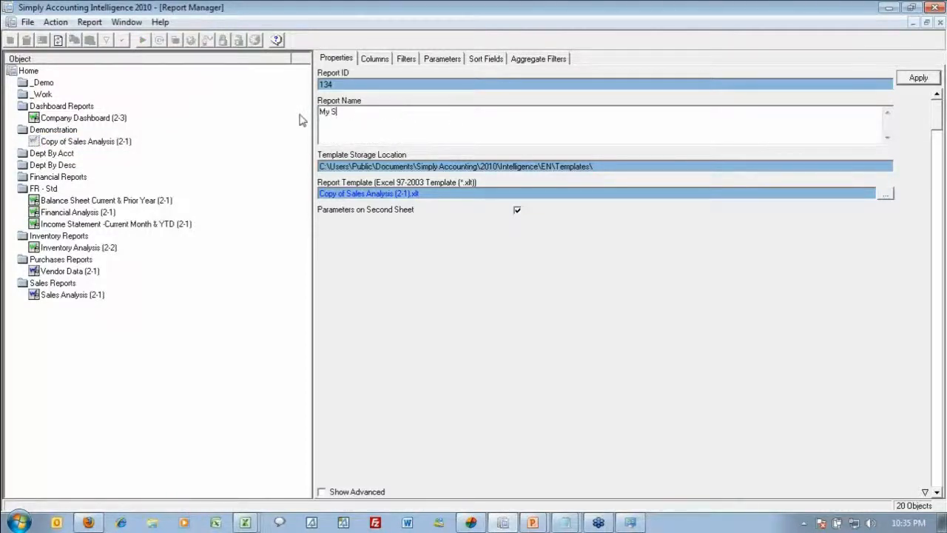
type("uper Sales Ana")
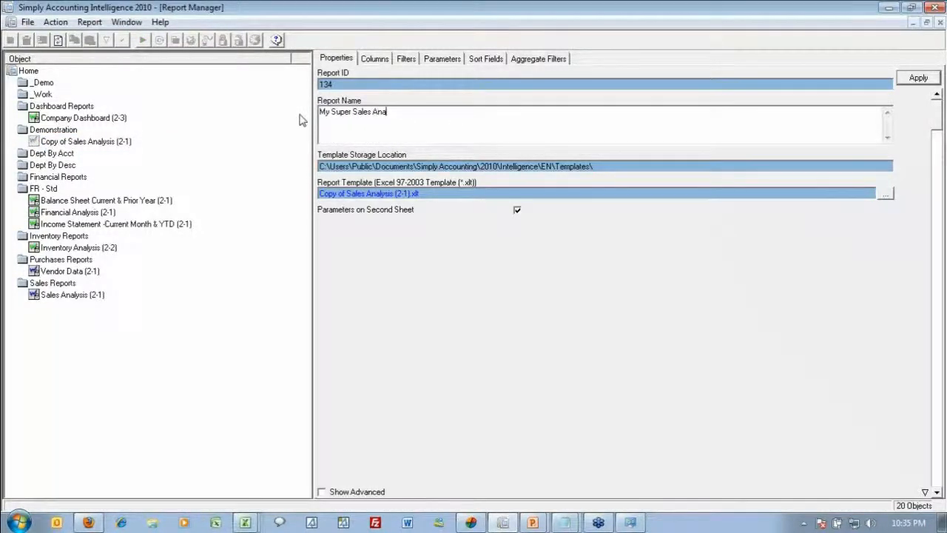
type("lysis Report")
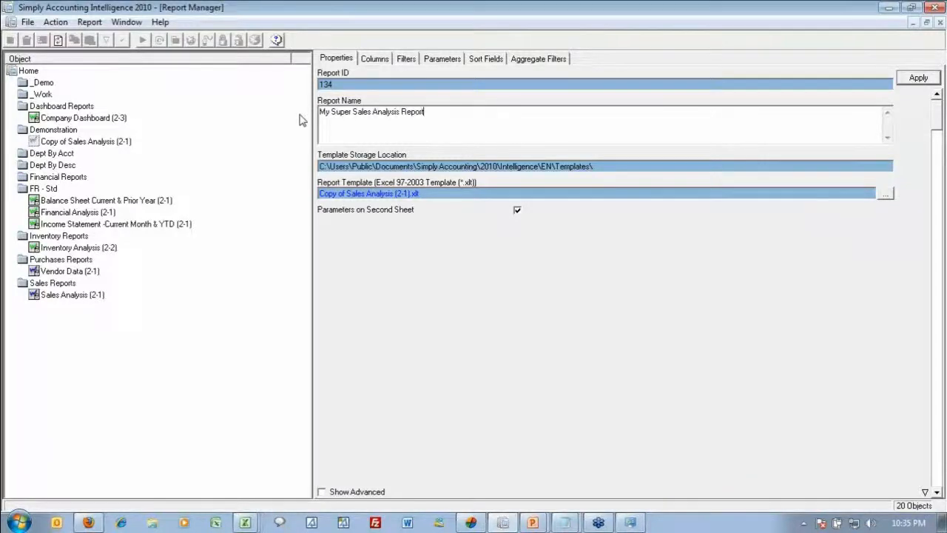
left_click(918, 77)
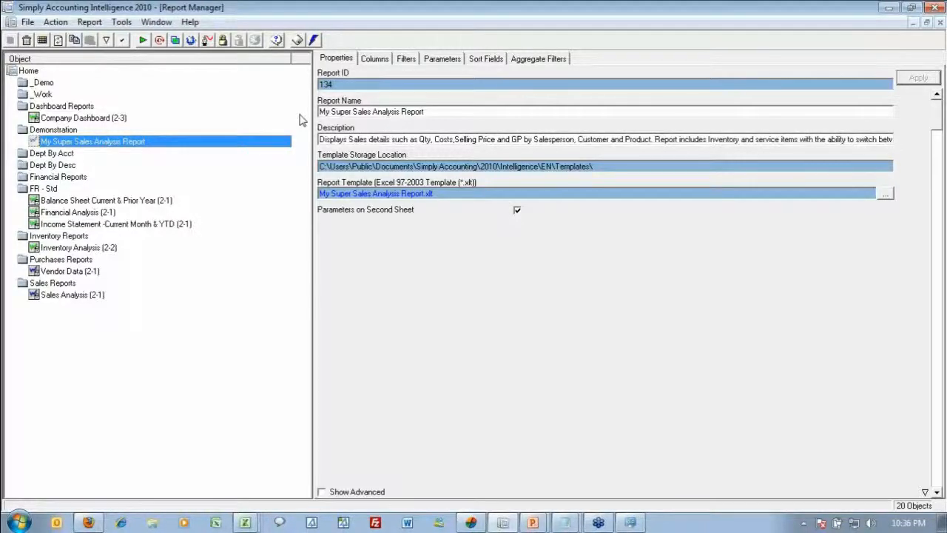
mouse_move(87, 173)
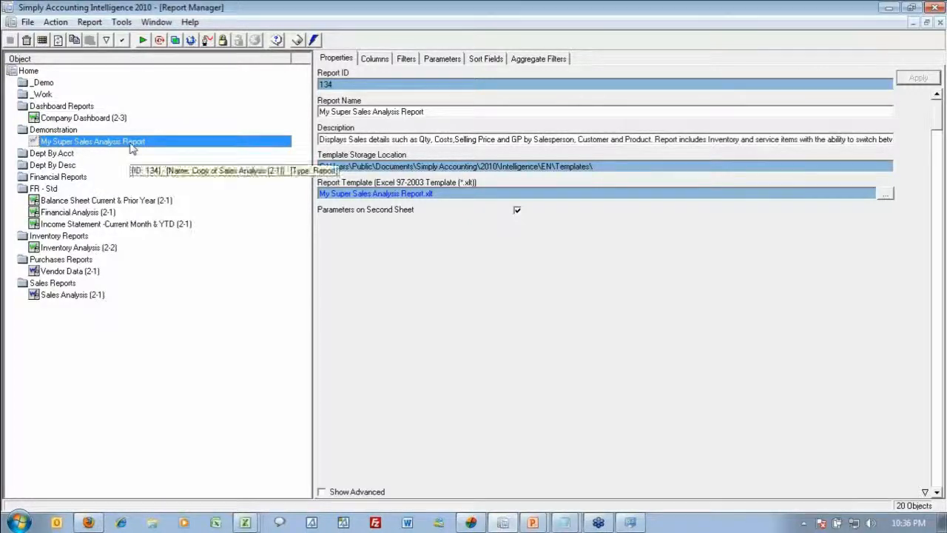
Show the context menu for My Super Sales Analysis Report in the object tree.
right_click(93, 142)
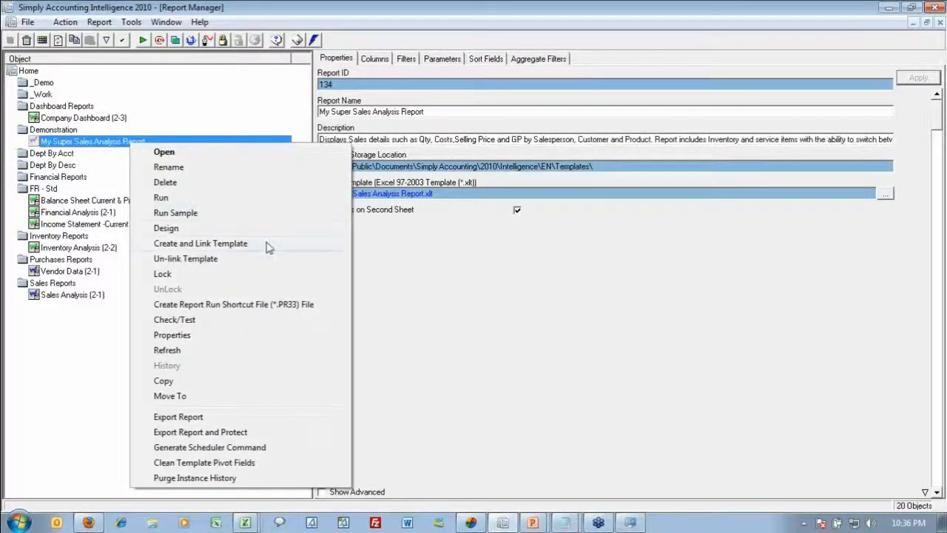
mouse_move(200, 243)
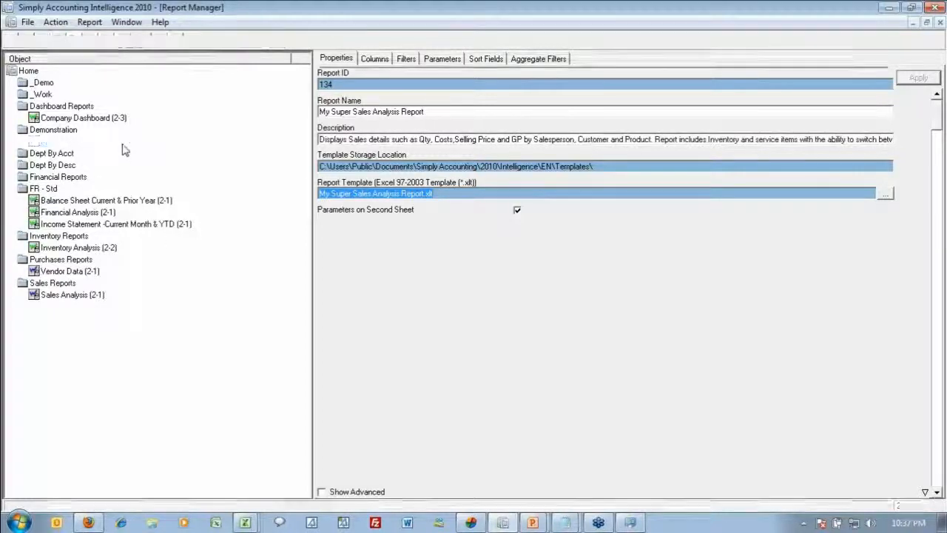
right_click(79, 141)
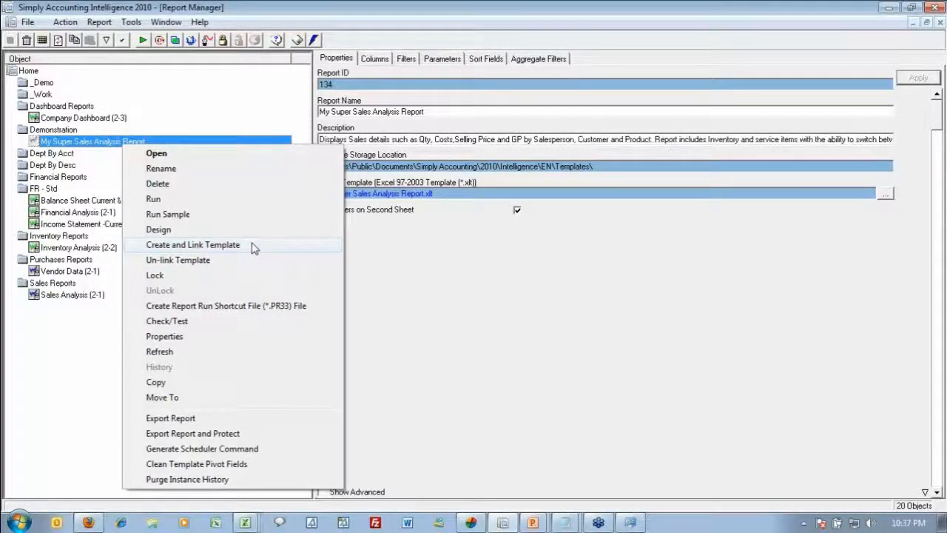
Create and link a template from workbook Sales Analysis (2-1)1, replacing the existing template.
left_click(193, 244)
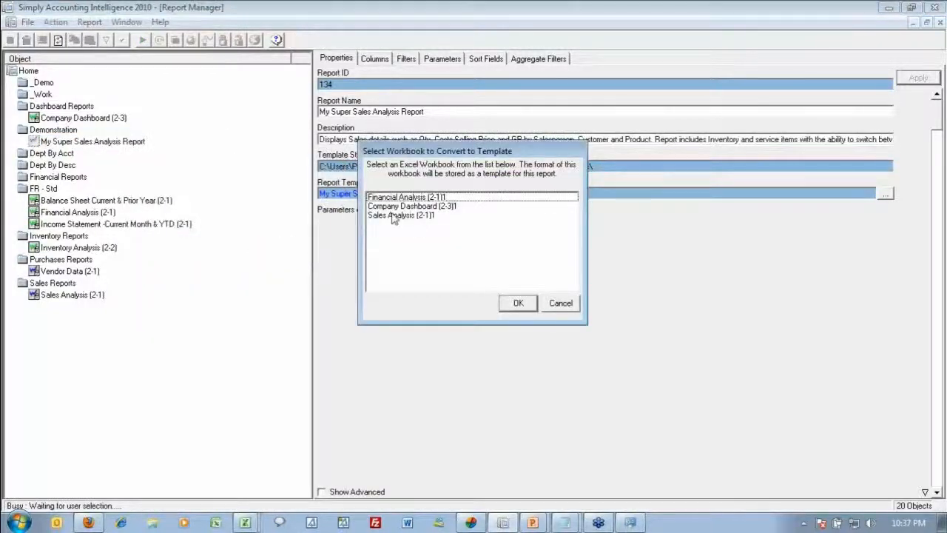
mouse_move(420, 270)
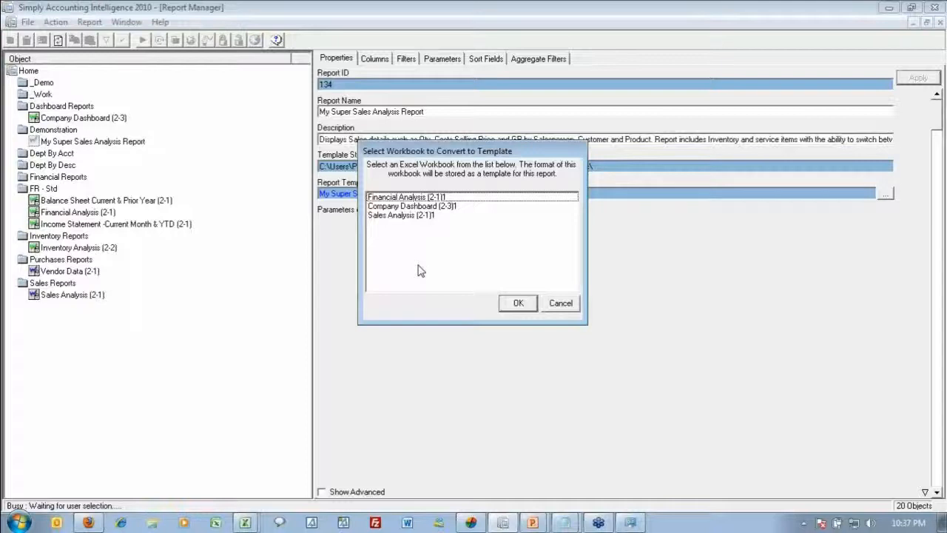
left_click(401, 216)
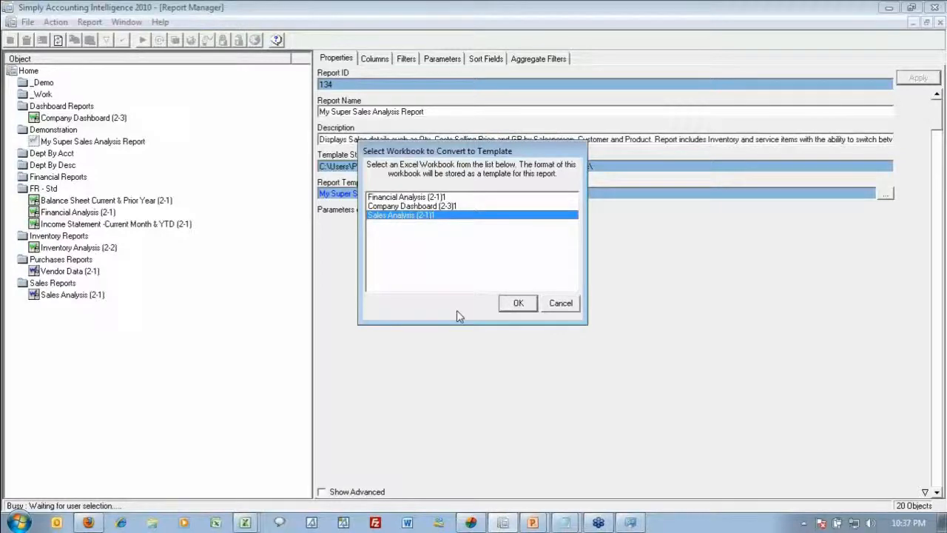
left_click(518, 303)
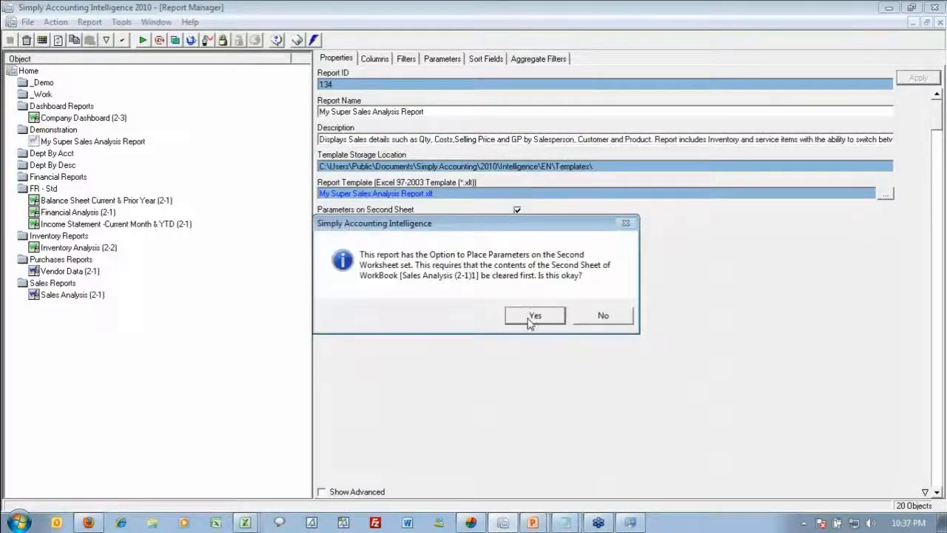
left_click(535, 315)
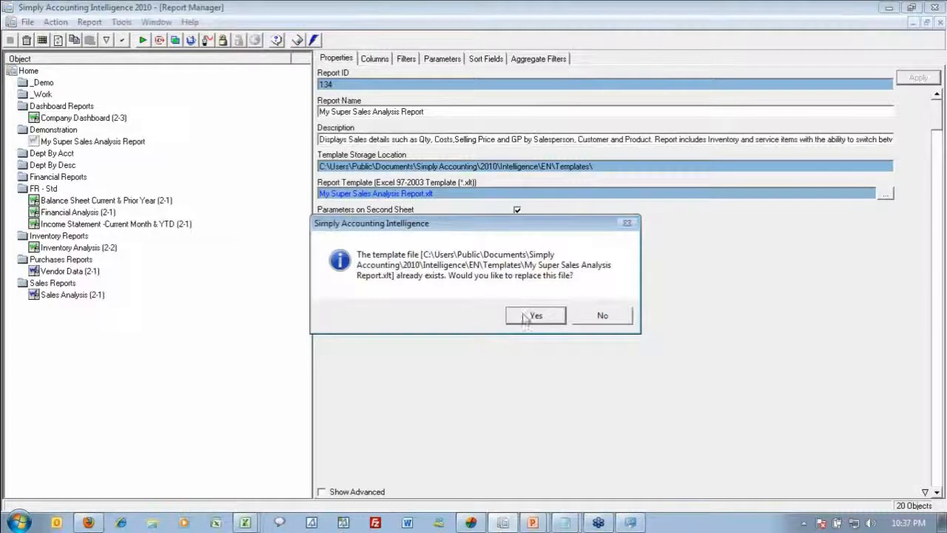
left_click(535, 316)
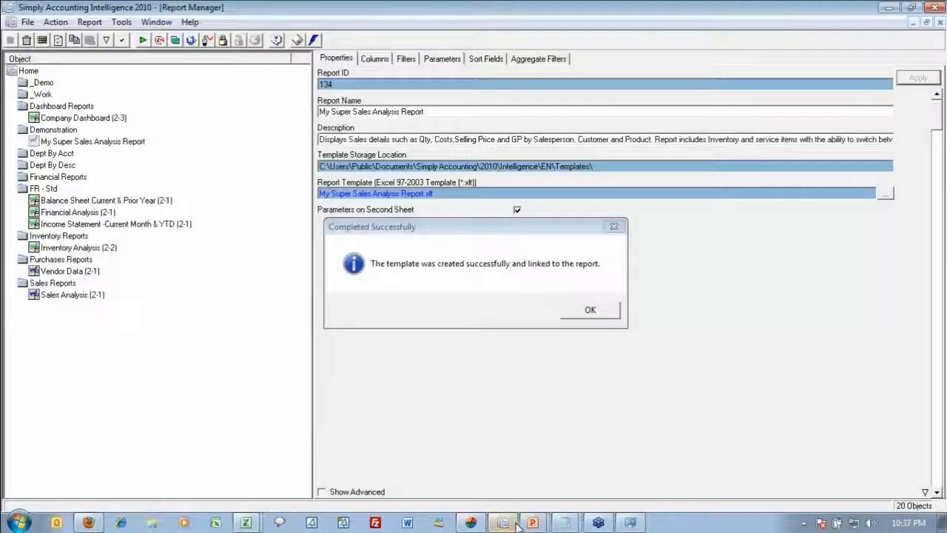
mouse_move(548, 356)
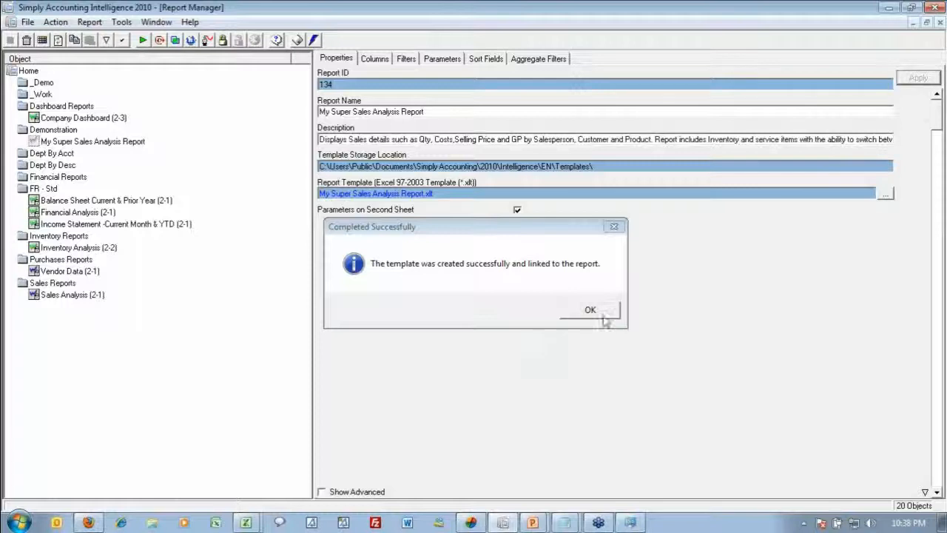
left_click(589, 310)
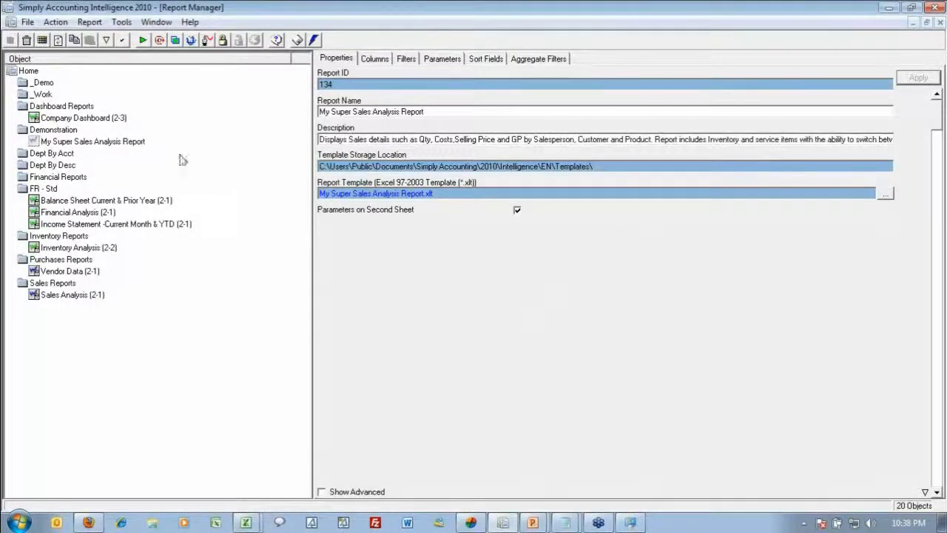
Run My Super Sales Analysis Report, accepting the 1 July 2014–31 March 2015 dates.
left_click(93, 141)
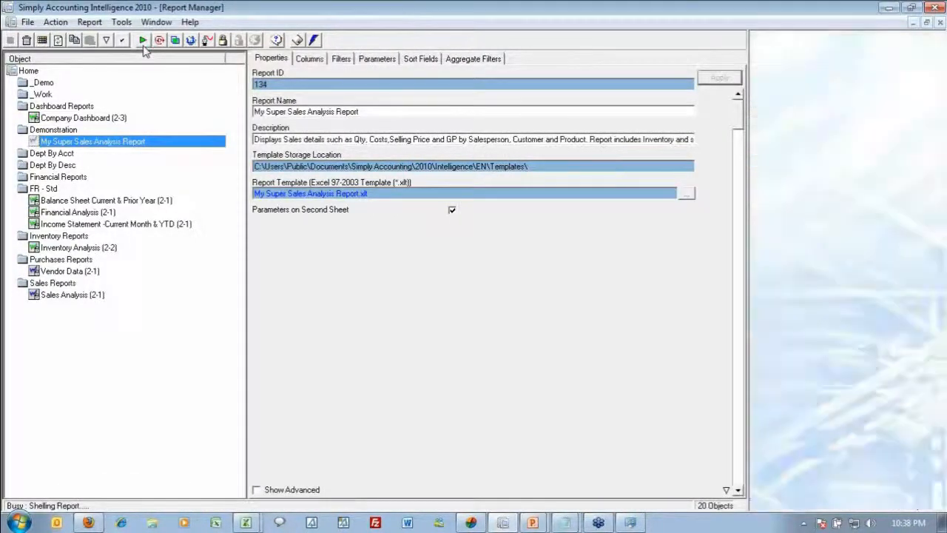
left_click(142, 40)
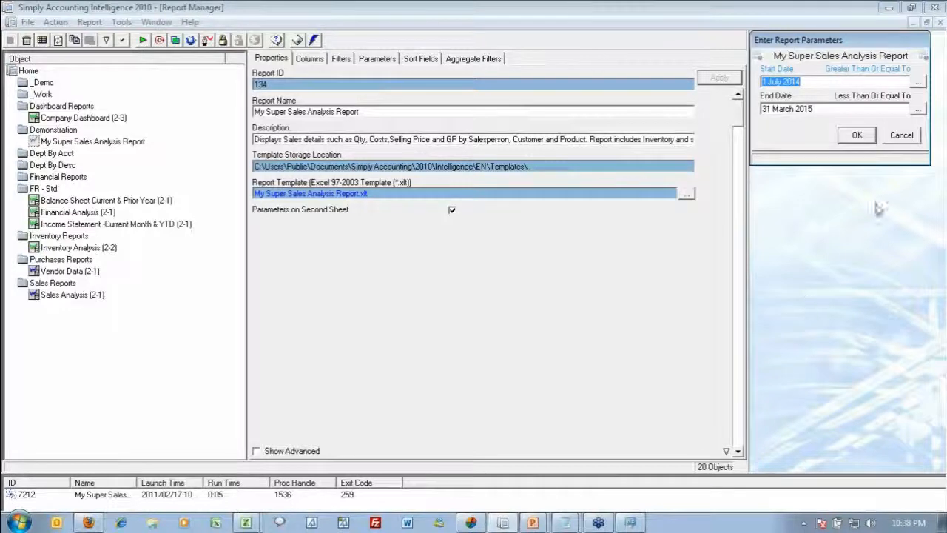
left_click(857, 135)
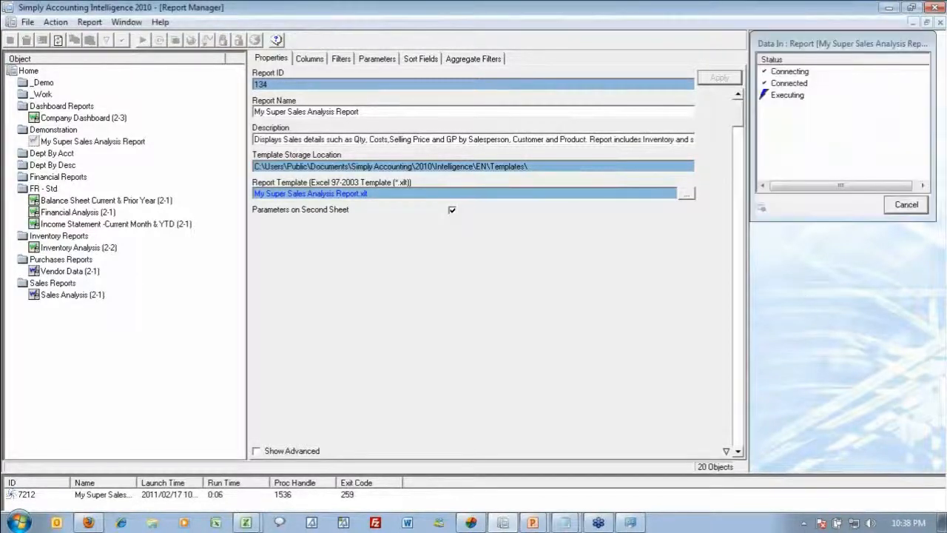